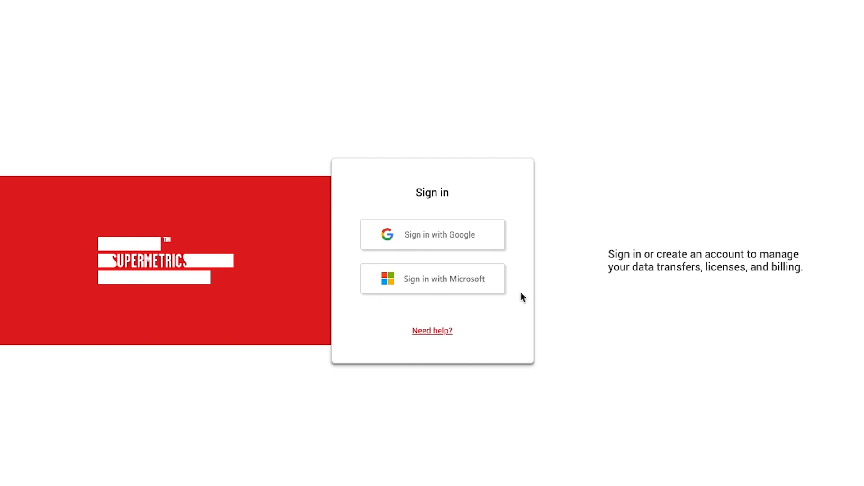
- Sign in with the already signed-in Microsoft account and reach the Licenses page
click(433, 278)
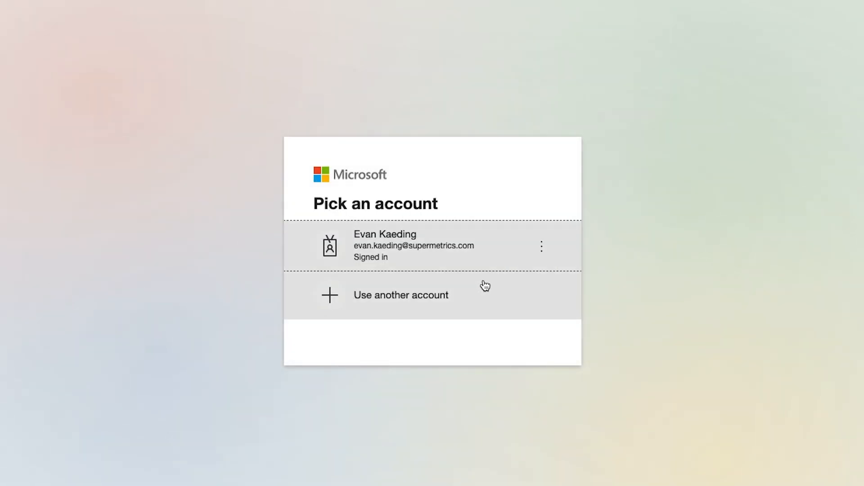
click(414, 244)
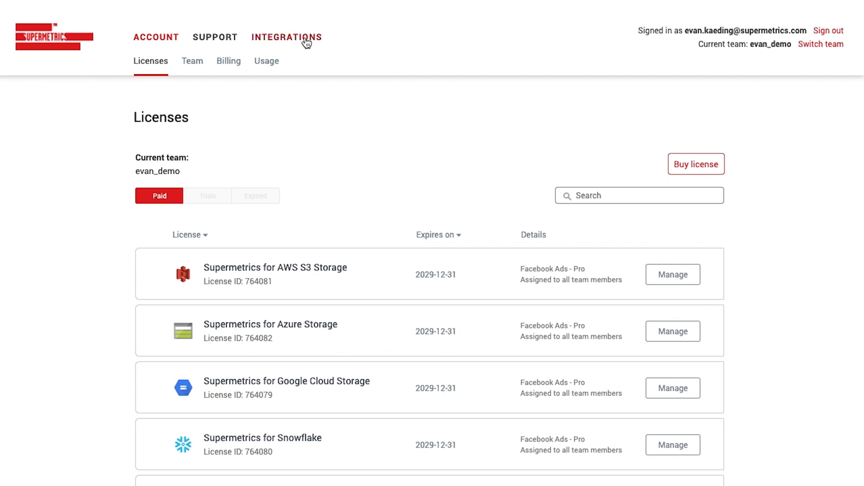
- Go to Integrations > Destinations and start creating a new destination
click(287, 36)
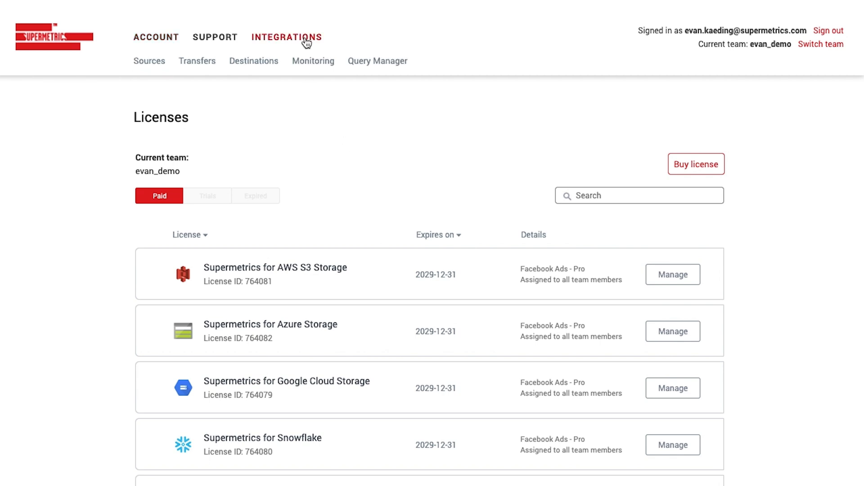
click(257, 60)
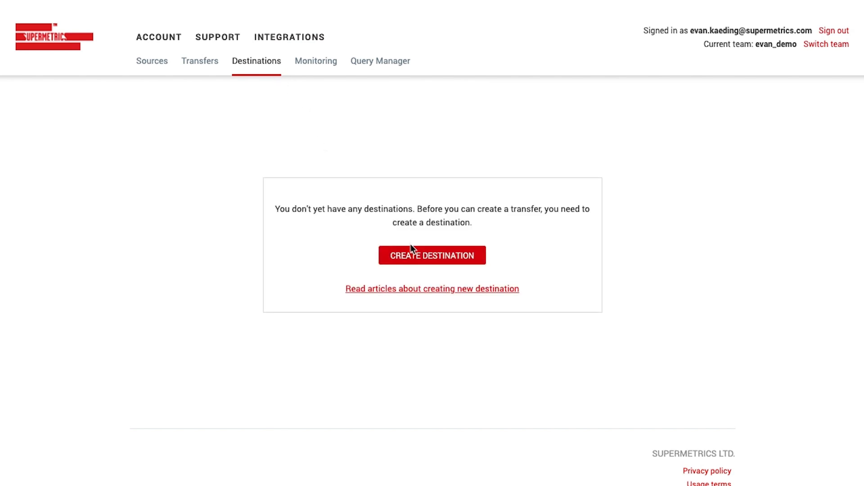
click(432, 255)
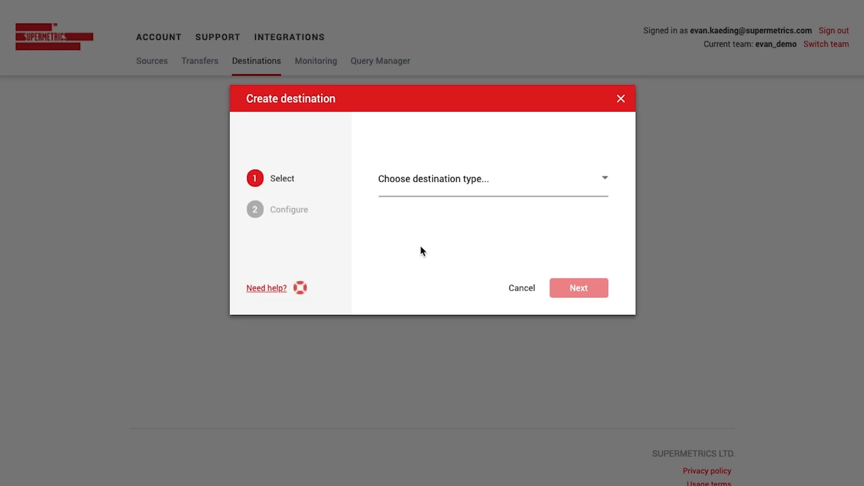
- Create an Azure Storage Container destination named evan_demo, test the connection, and save it
click(492, 179)
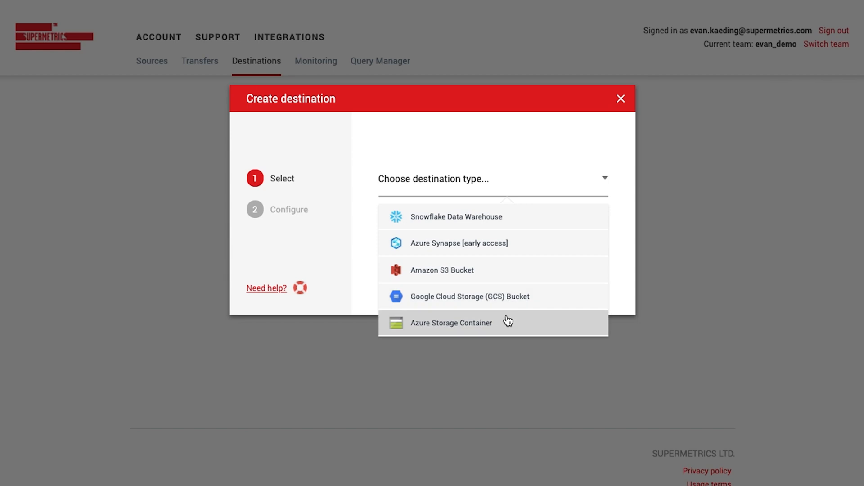
click(451, 322)
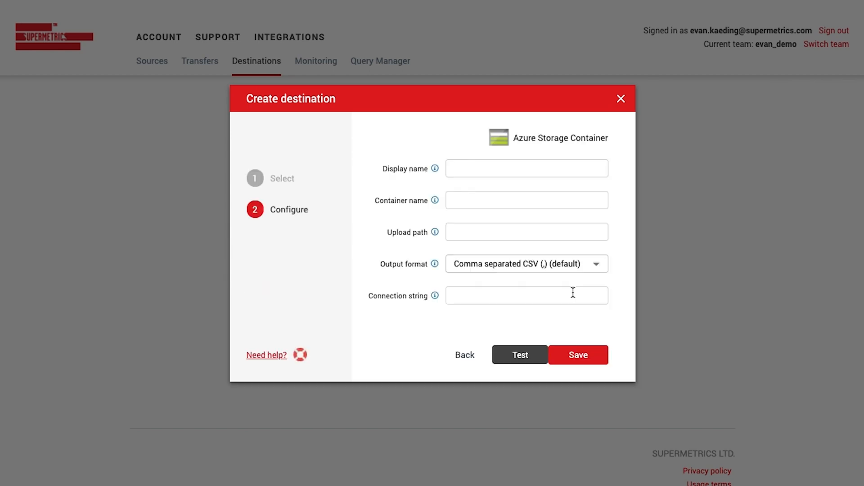
text(evan_demo)
click(527, 200)
text(supermetricsdemo-container)
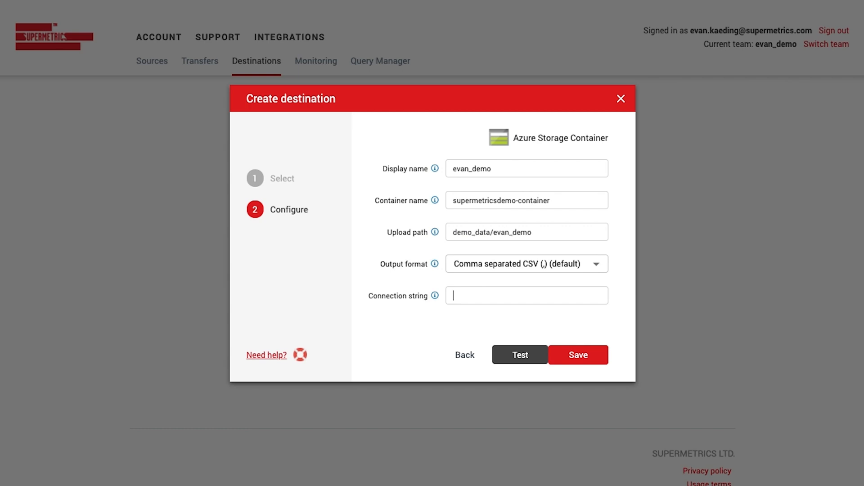
click(520, 354)
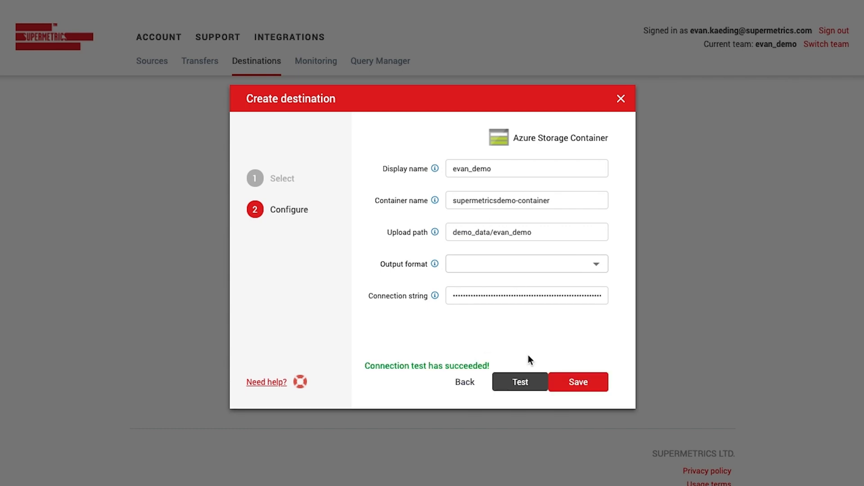
click(578, 382)
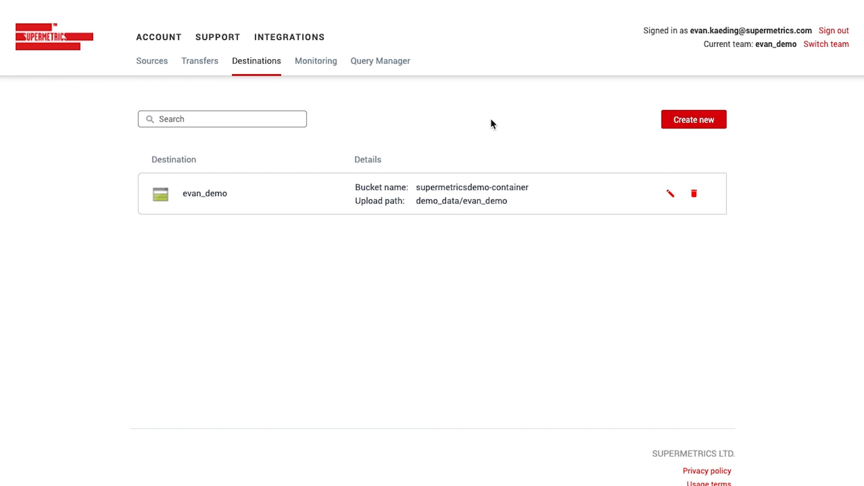
mouse_move(483, 126)
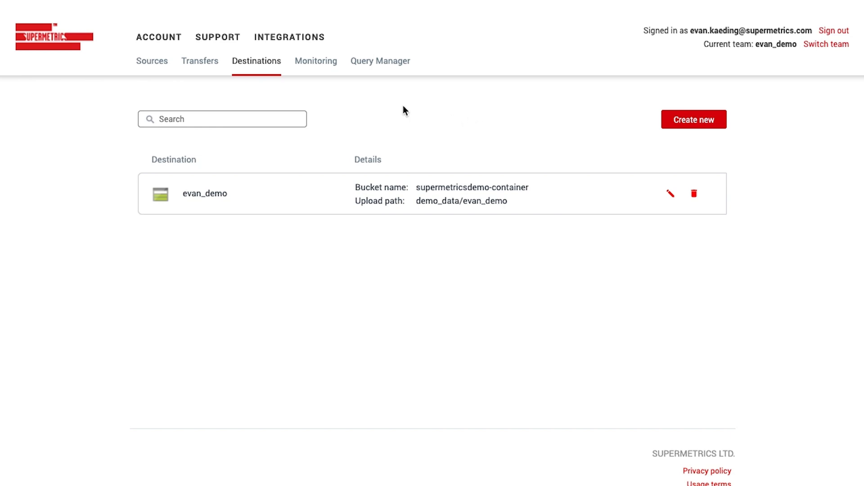
- Switch to the Transfers list, which is still empty
click(200, 61)
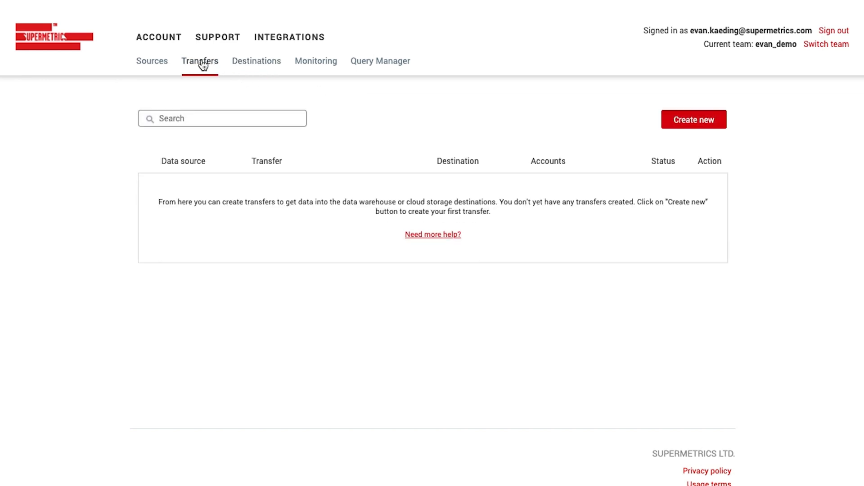
- Start a new transfer and choose Facebook Ads as its data source
click(694, 120)
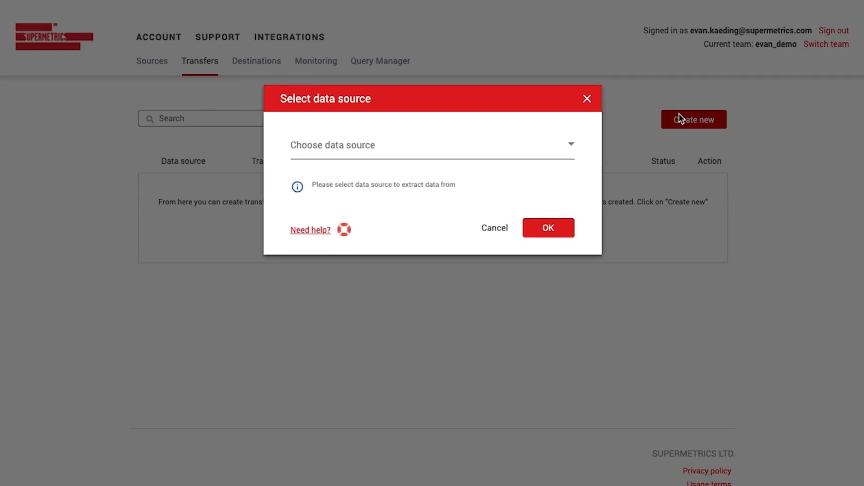
text(face)
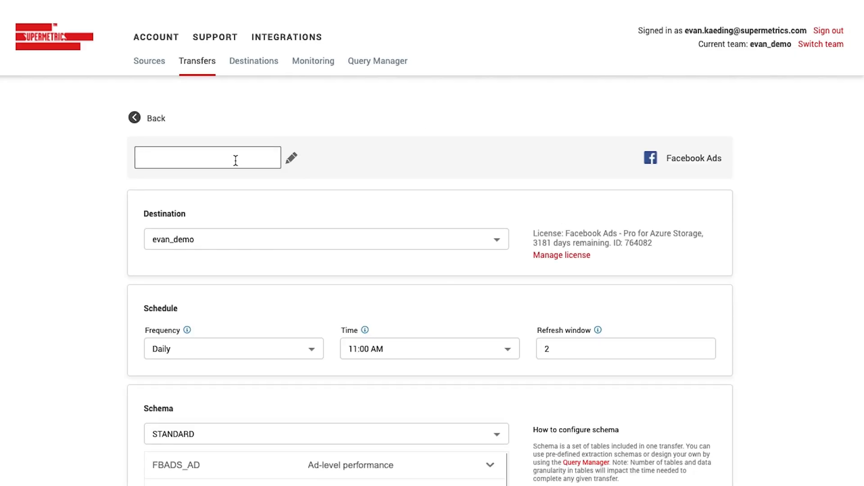
- Name the transfer test2 and include the Supermetrics Ads account
text(test2)
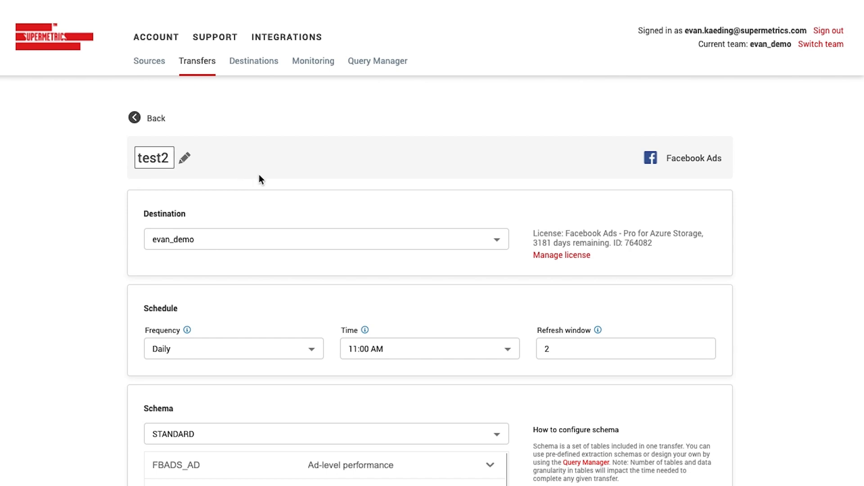
scroll(down, 3)
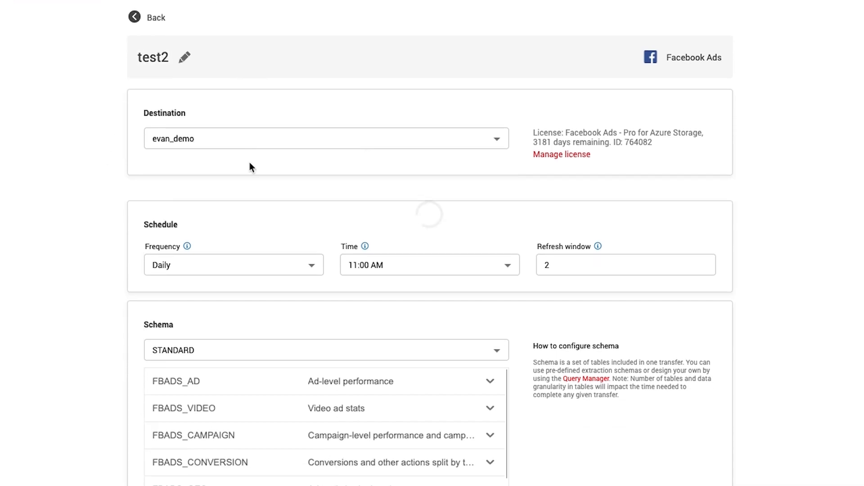
scroll(down, 3)
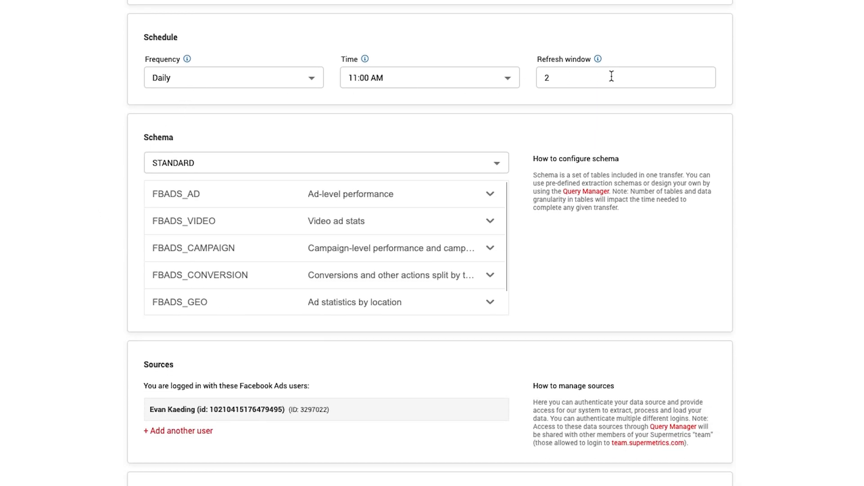
scroll(down, 3)
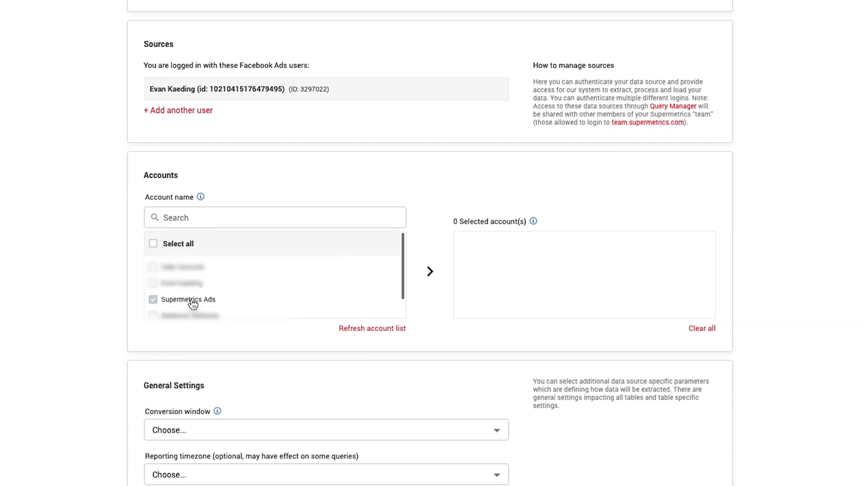
click(153, 299)
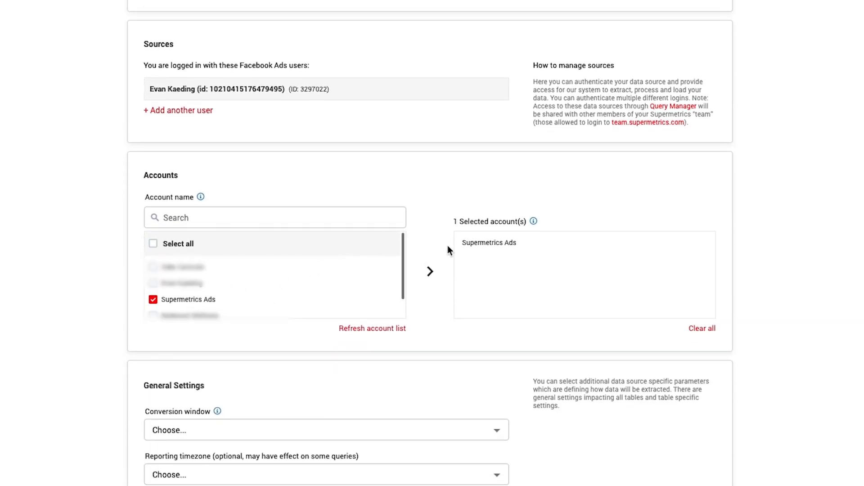
- Review the remaining form settings and save the test2 transfer
scroll(down, 3)
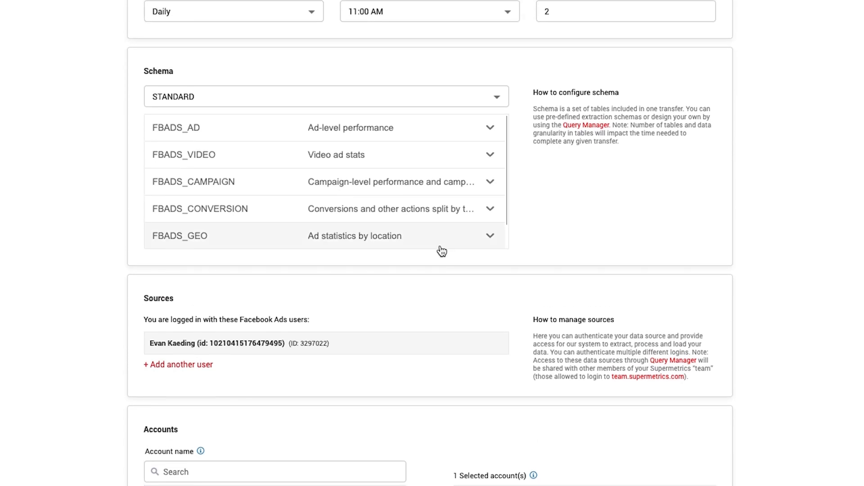
mouse_move(586, 127)
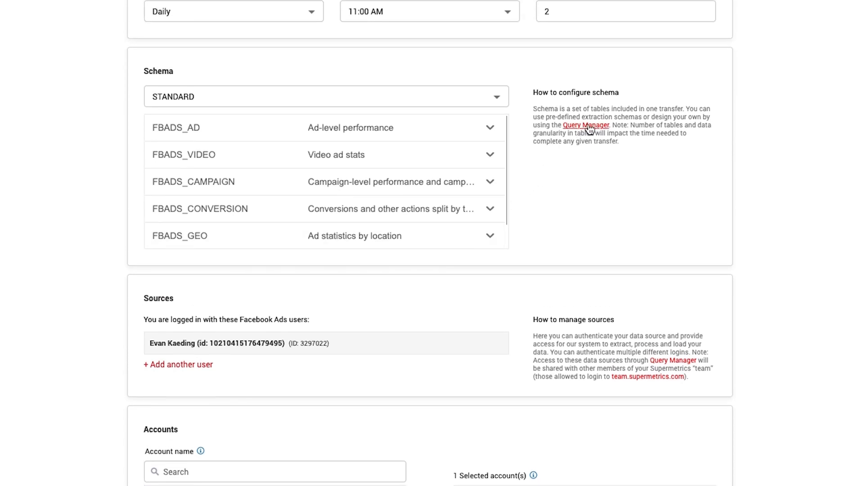
mouse_move(579, 130)
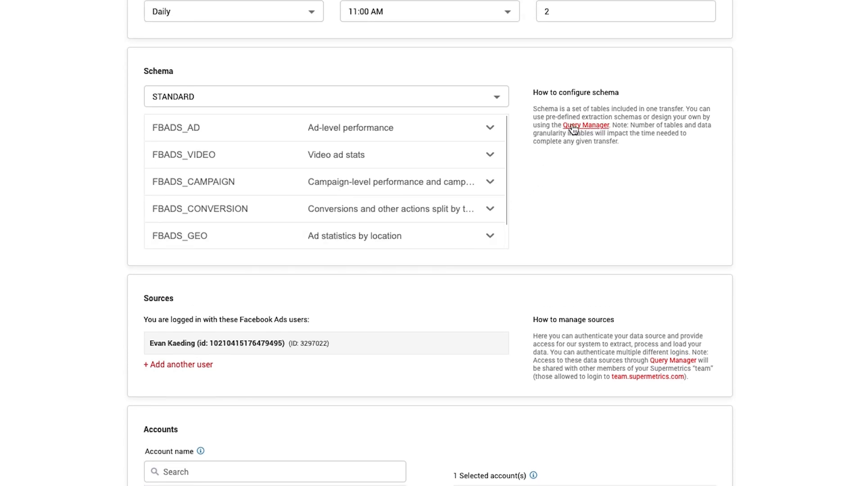
click(325, 96)
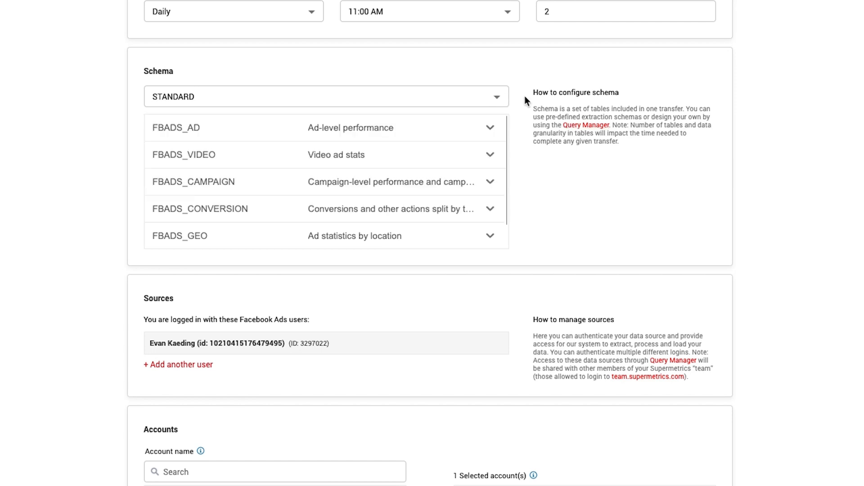
scroll(down, 3)
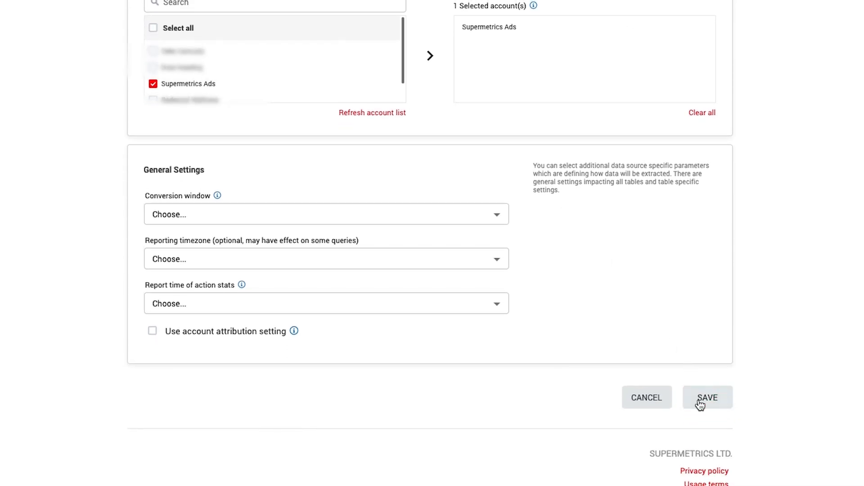
click(707, 397)
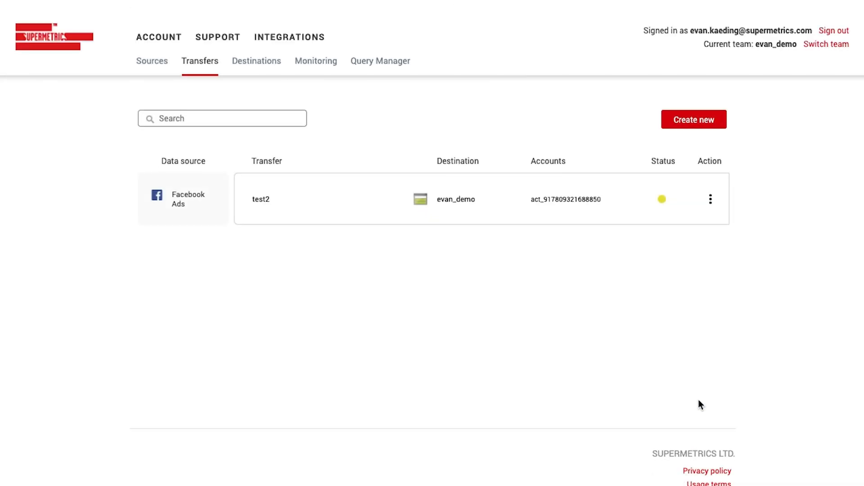
- Start a backfill for test2 with March–April 2021 dates, then view the FBADS CSV files in the Azure container
click(710, 199)
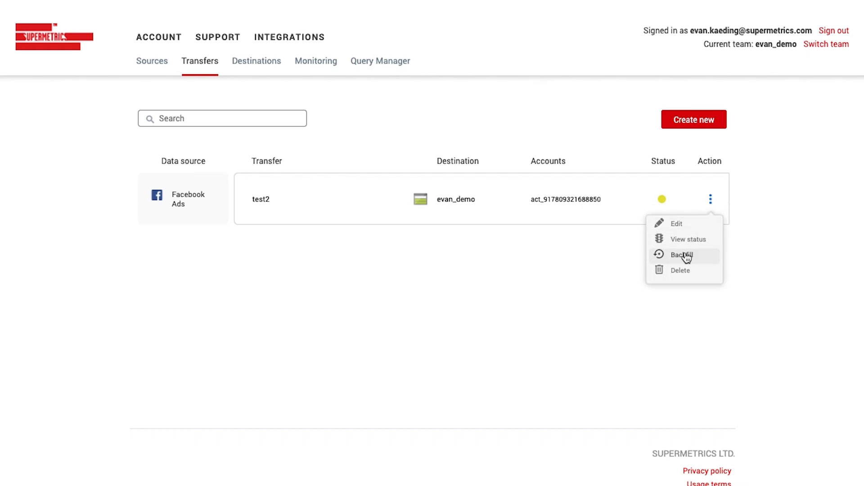
click(681, 255)
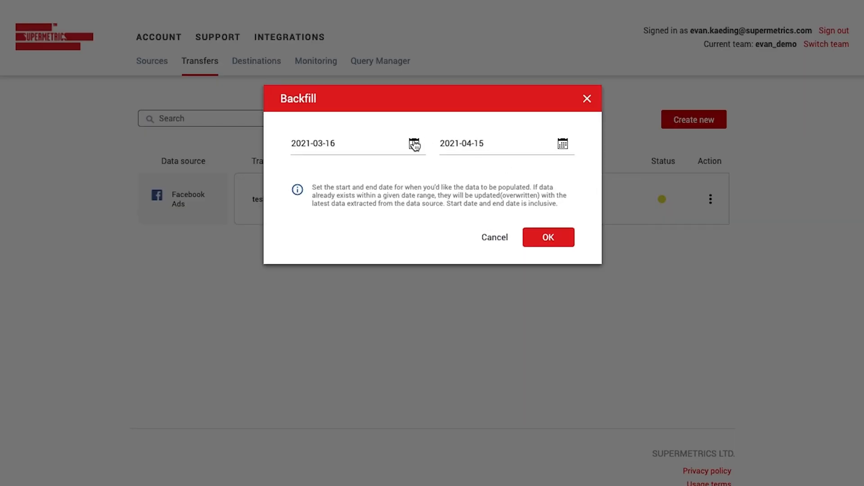
click(414, 144)
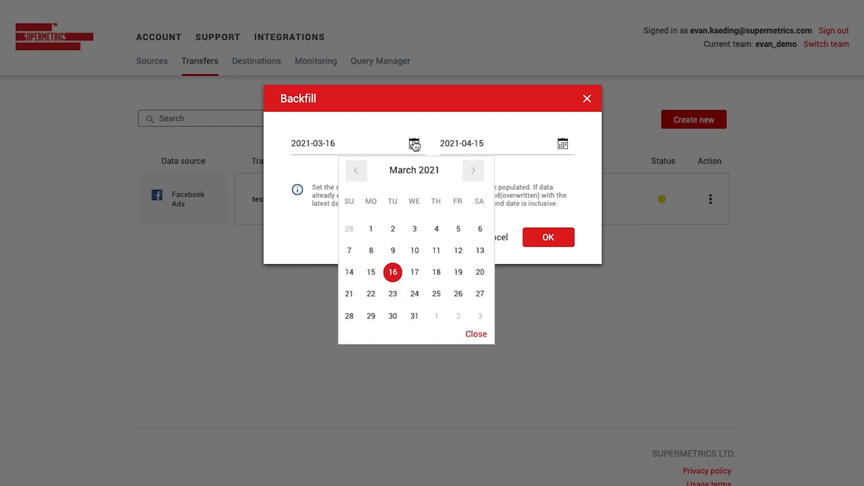
click(547, 237)
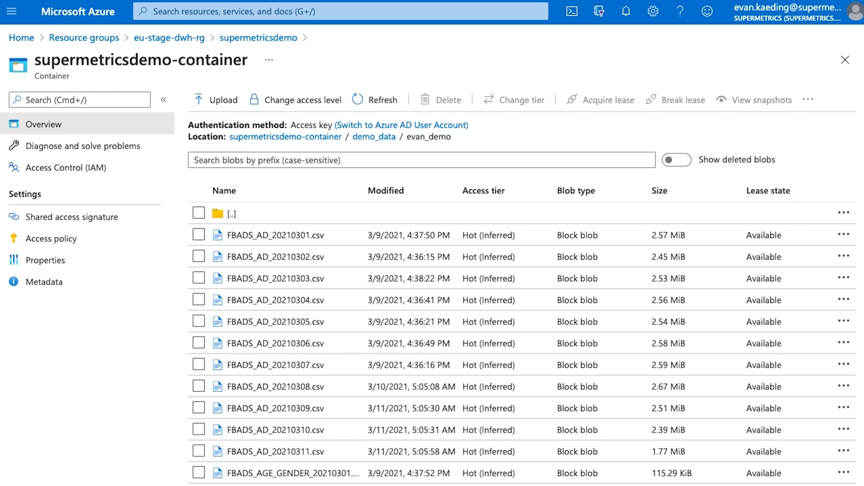
scroll(down, 3)
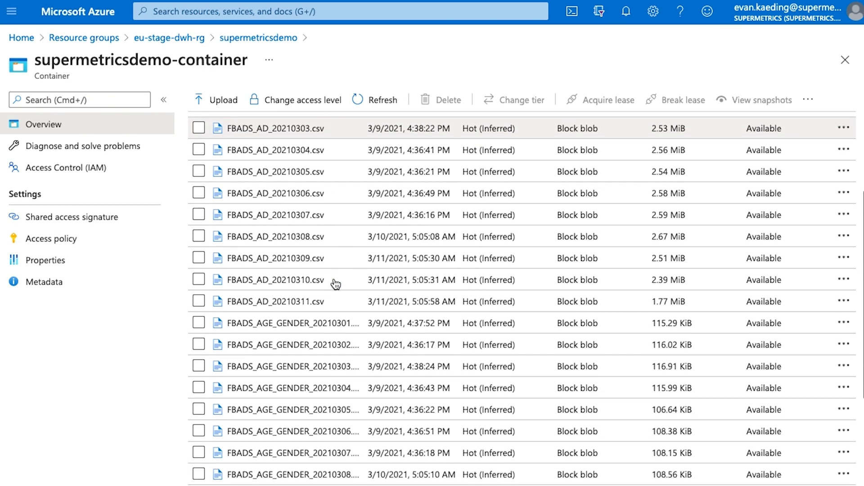